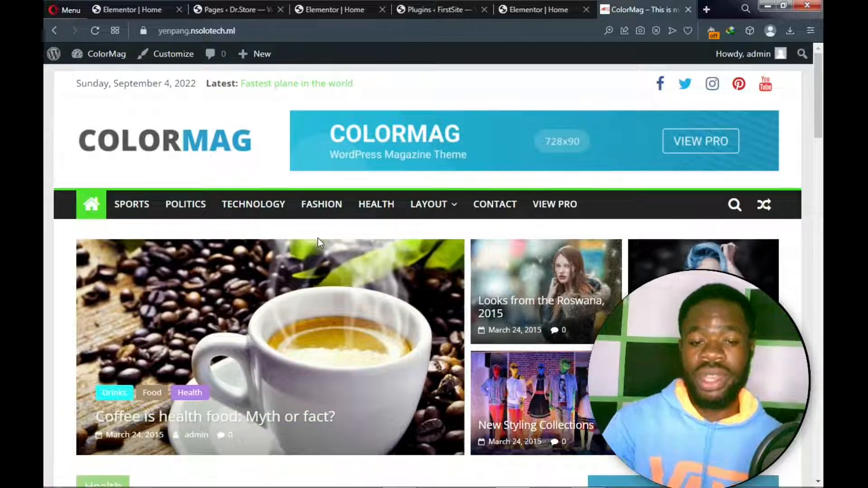
In a new tab, search Google for "save all resources"
scroll("down", 3)
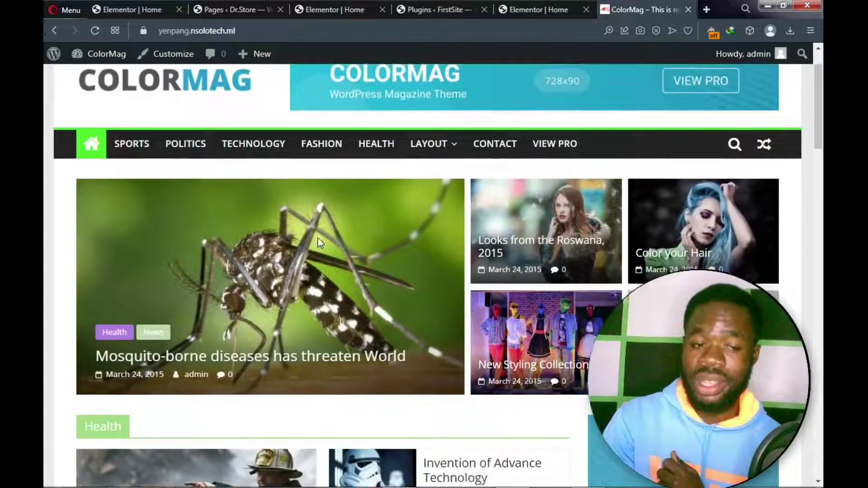
scroll("down", 3)
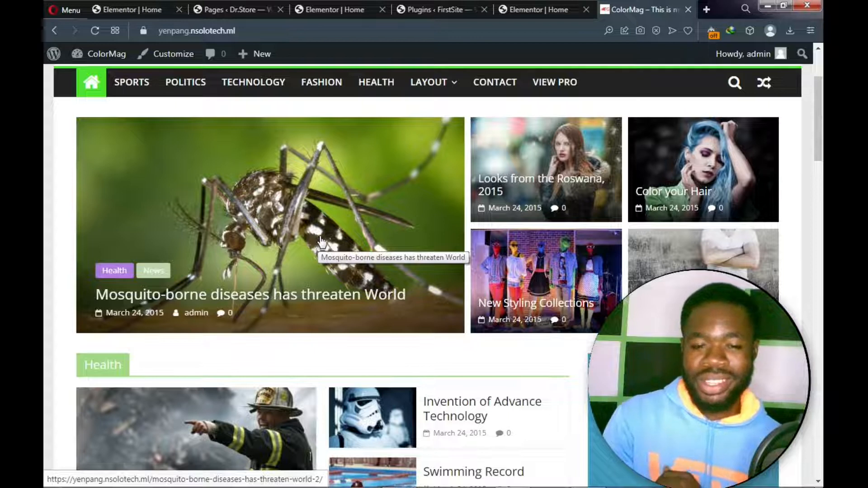
scroll("up", 3)
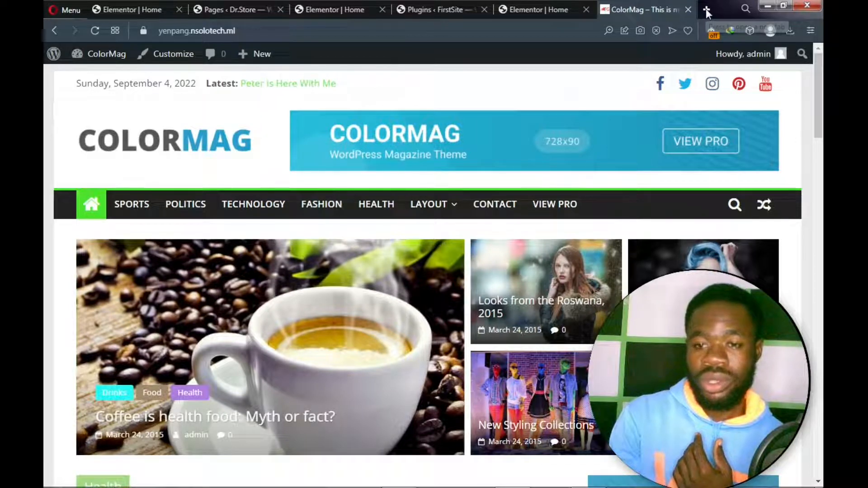
left_click(711, 10)
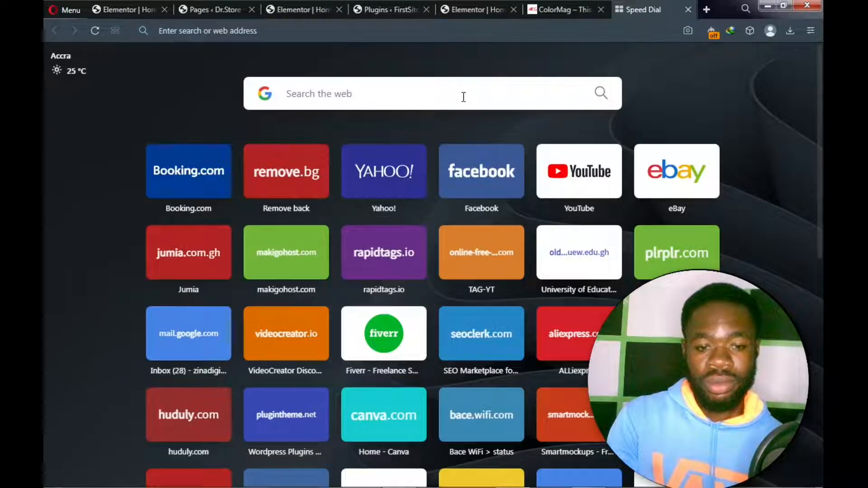
type("save")
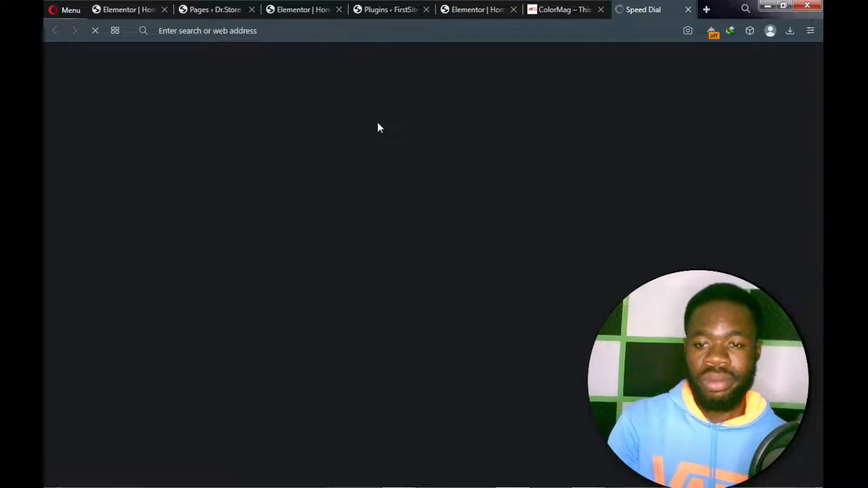
type("save all resources")
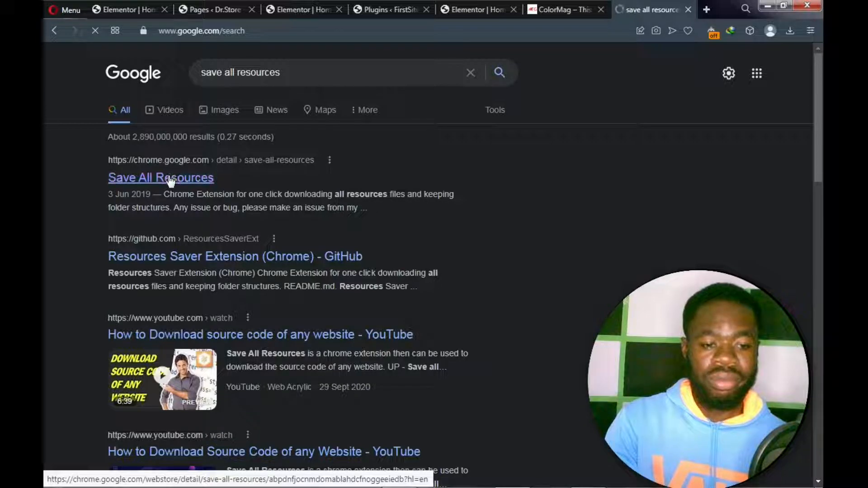
Open the Save All Resources extension's Chrome Web Store page from the results
left_click(161, 177)
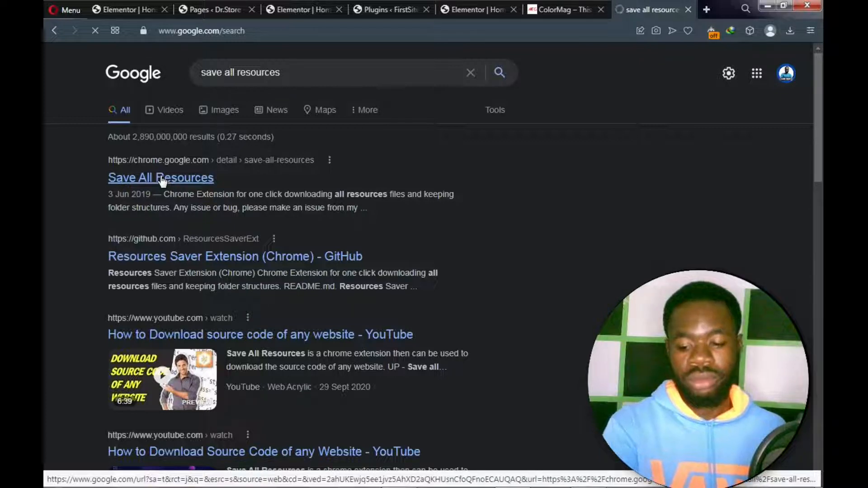
left_click(161, 177)
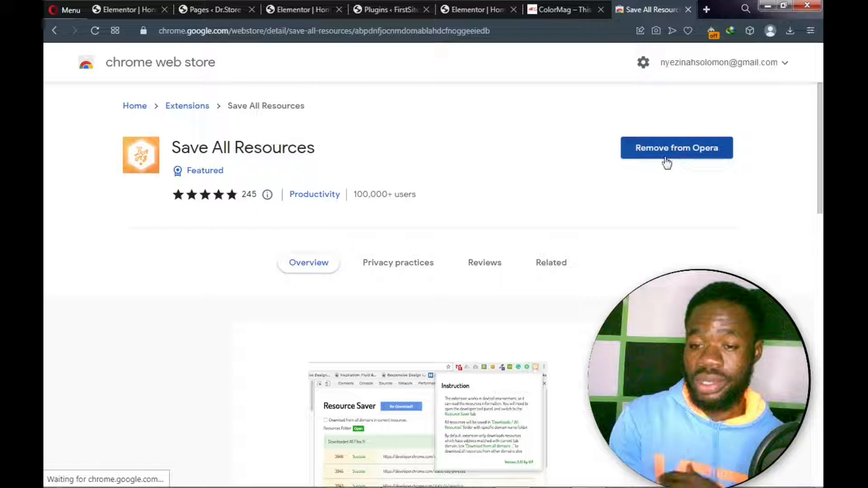
mouse_move(678, 141)
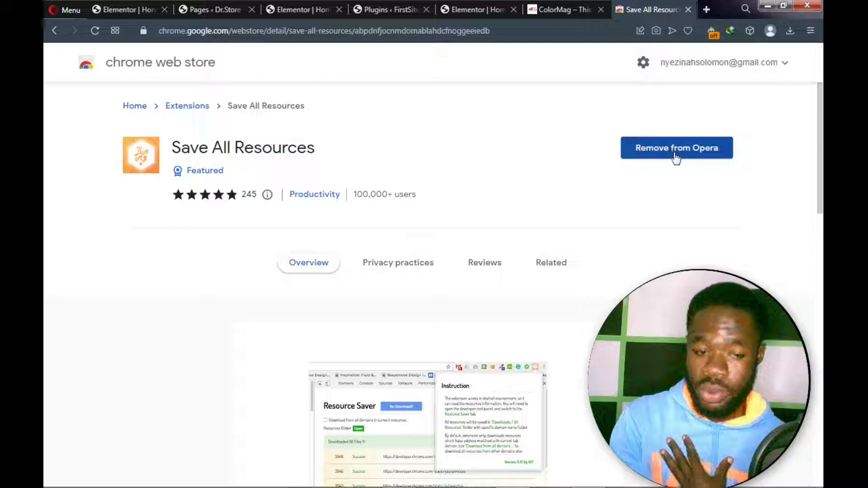
mouse_move(190, 174)
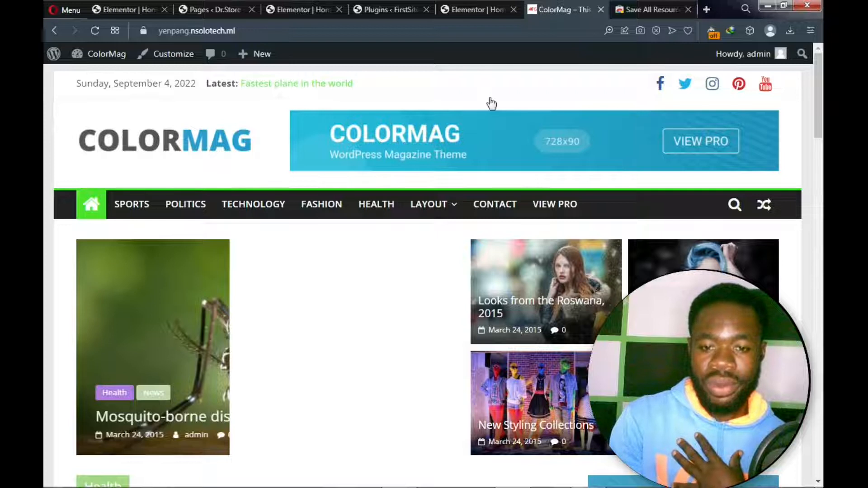
Bring up the ColorMag page's context menu and dismiss the Windows colour scheme prompt
right_click(492, 100)
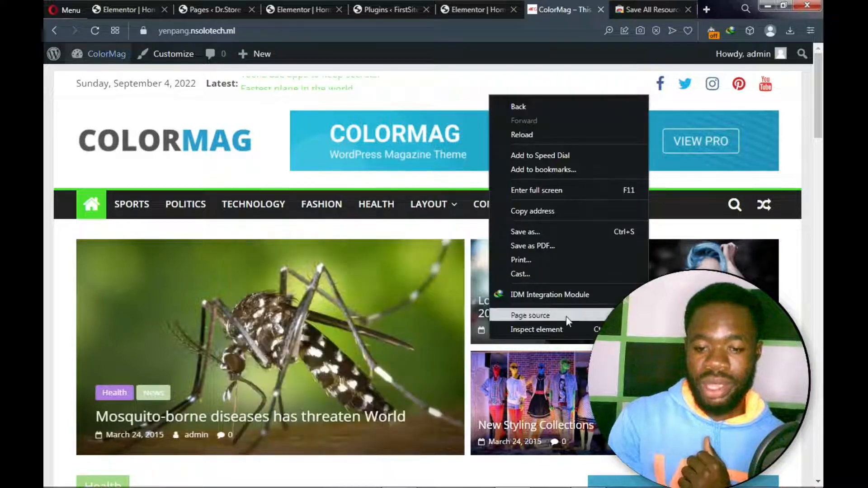
mouse_move(543, 336)
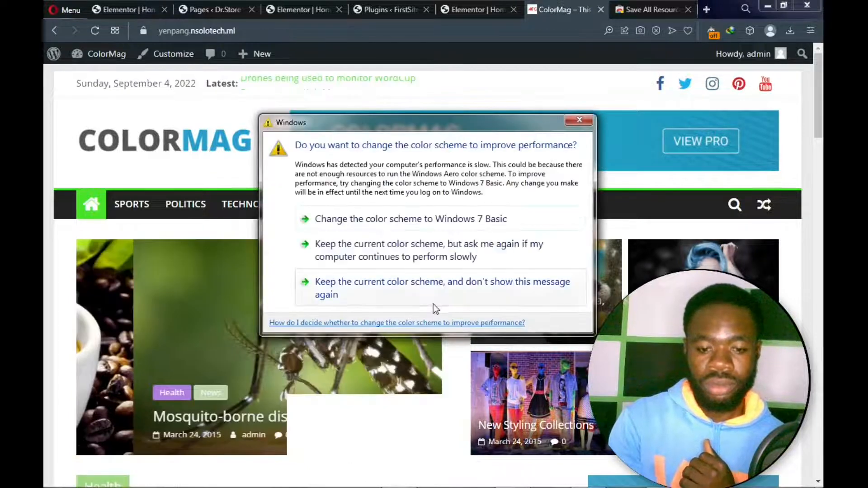
left_click(578, 119)
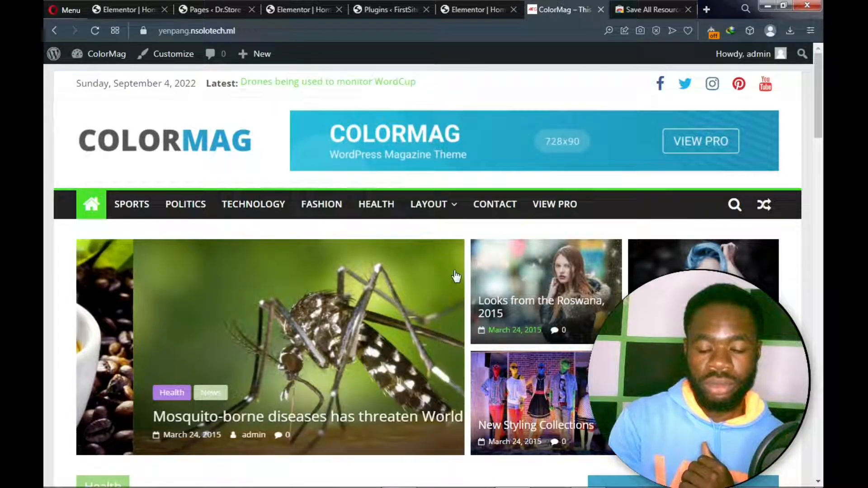
mouse_move(452, 274)
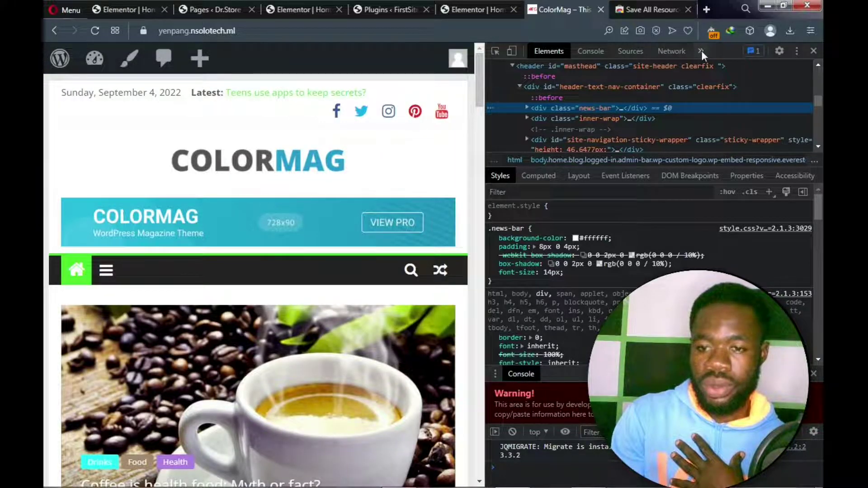
In the Resources Saver panel, enable Beautify JS/HTML/CSS and Include all assets by XHR
left_click(701, 51)
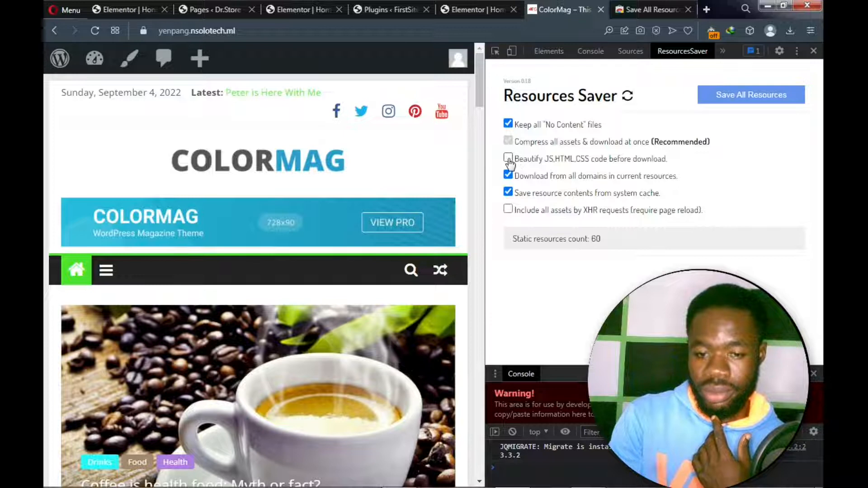
left_click(508, 157)
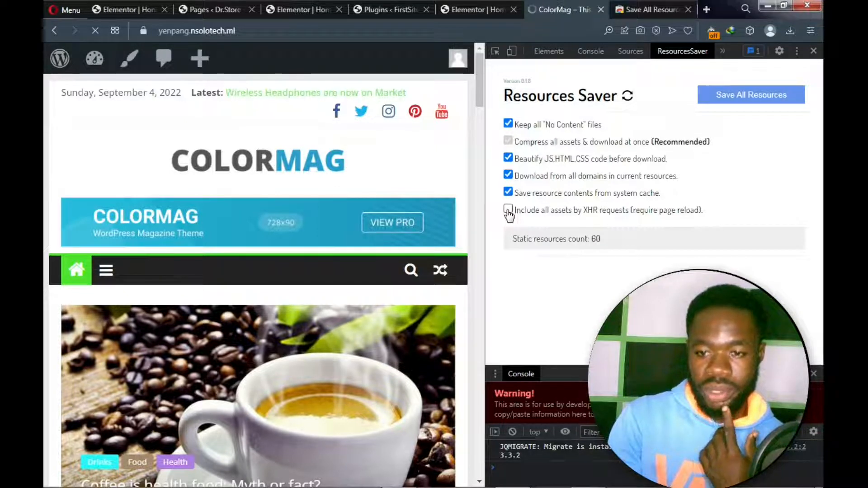
left_click(508, 210)
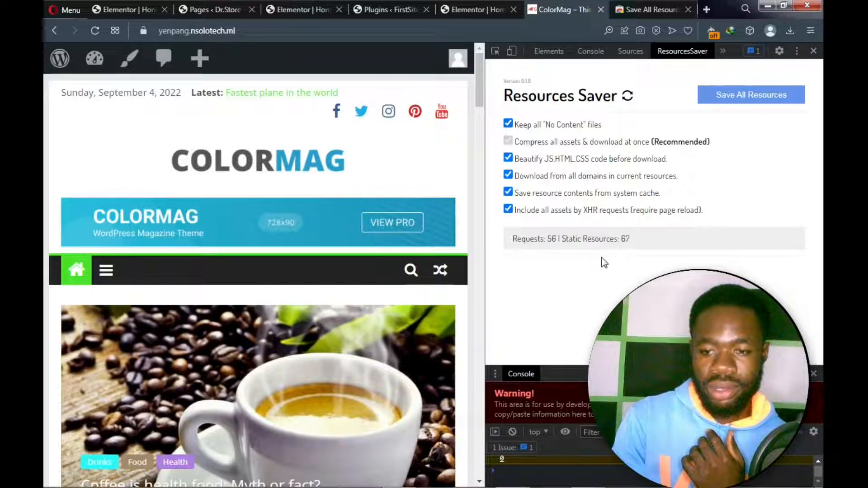
mouse_move(537, 255)
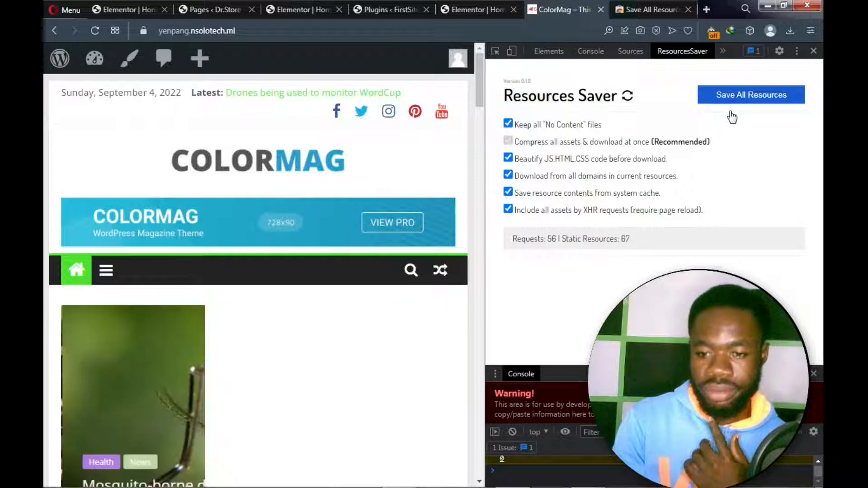
Start Save All Resources so the ColorMag page's assets download as a zip
left_click(508, 208)
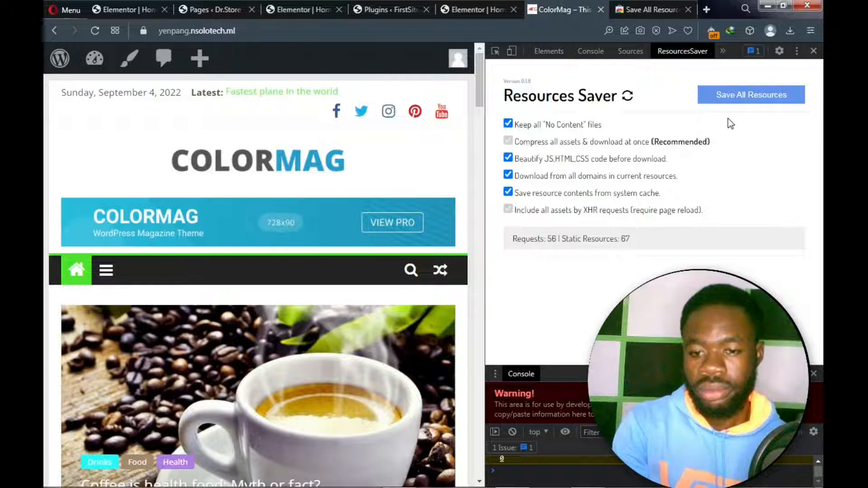
left_click(751, 95)
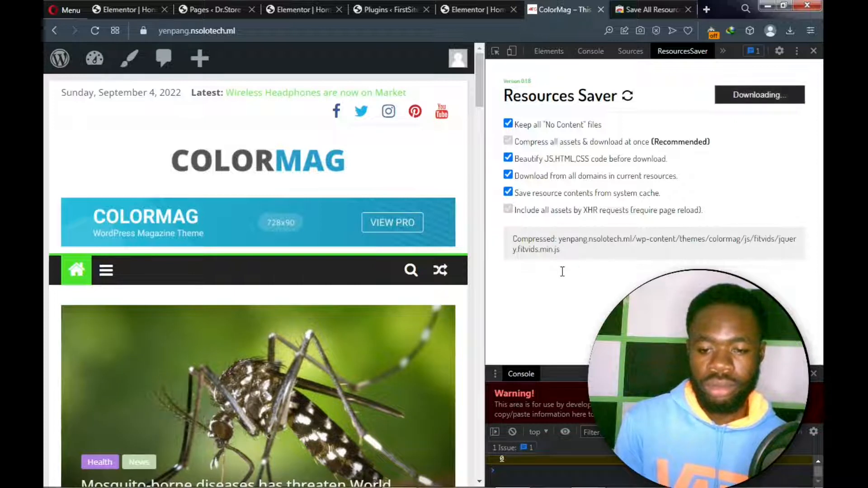
mouse_move(565, 277)
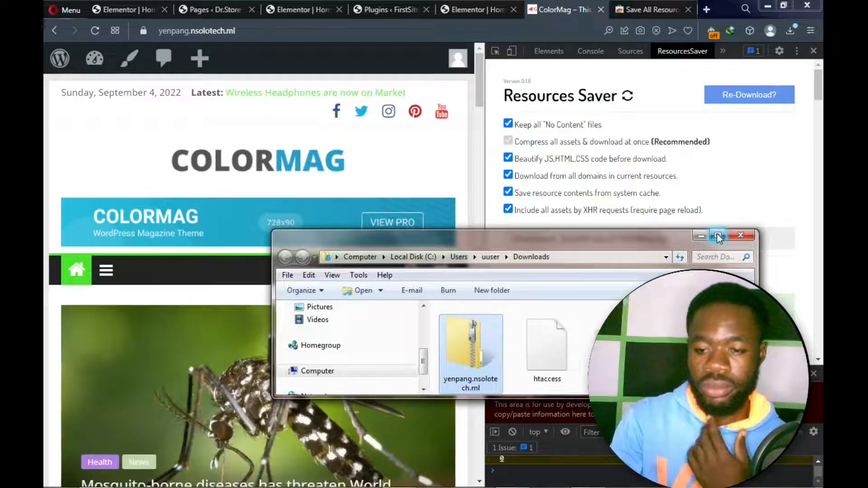
Maximize Downloads and extract the downloaded site zip archive
left_click(718, 236)
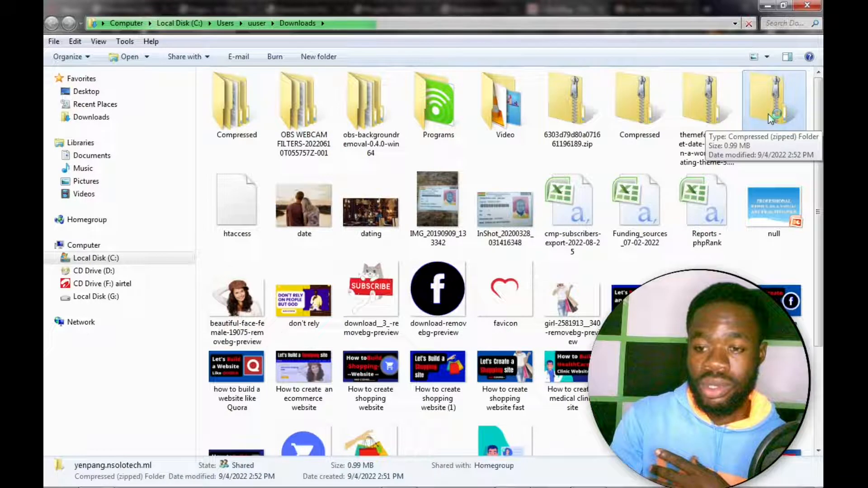
left_click(774, 94)
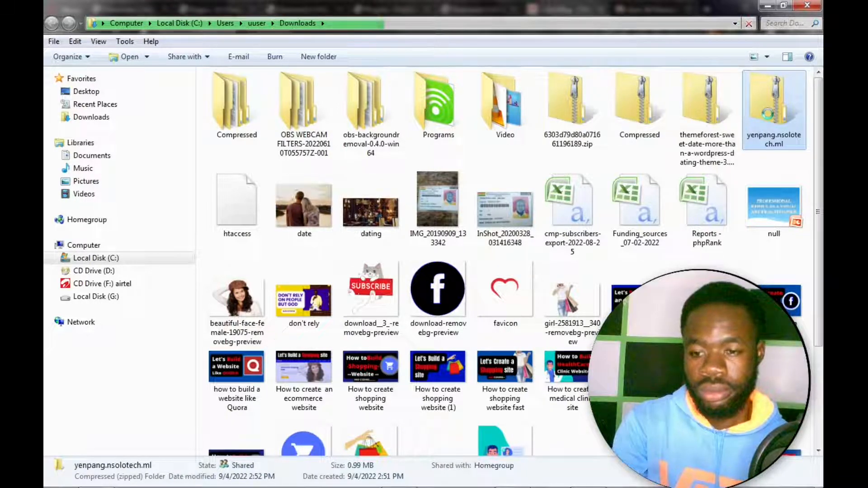
right_click(774, 104)
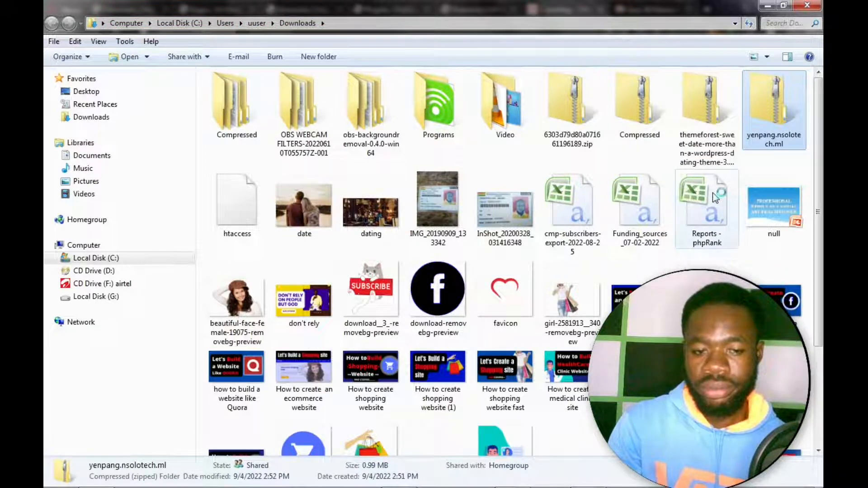
mouse_move(713, 197)
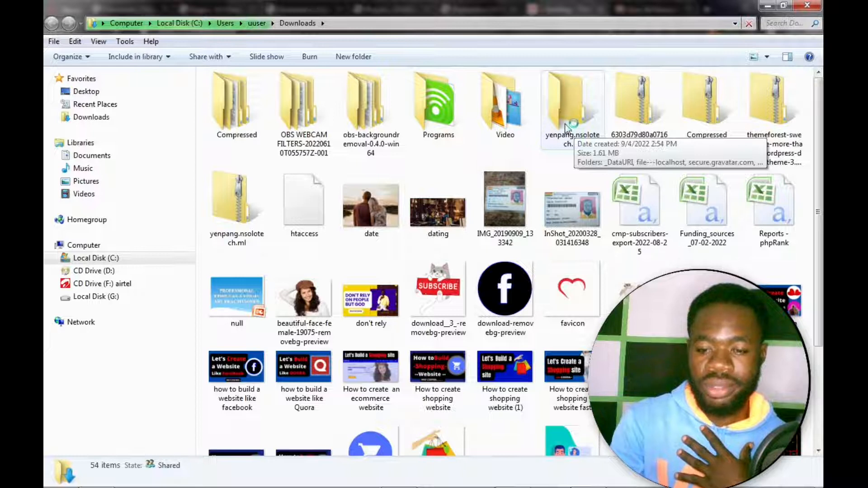
mouse_move(608, 160)
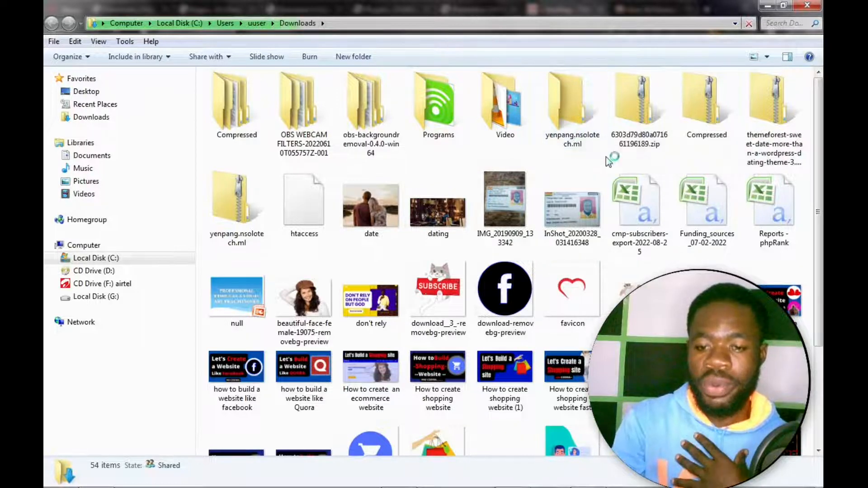
left_click(572, 101)
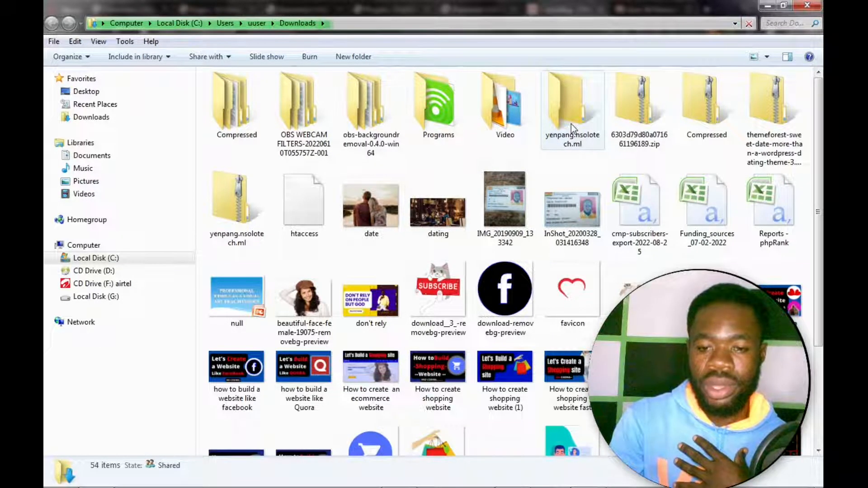
Open the extracted yenpang.nsolotech.ml folder and its nested folder, then select index
left_click(570, 104)
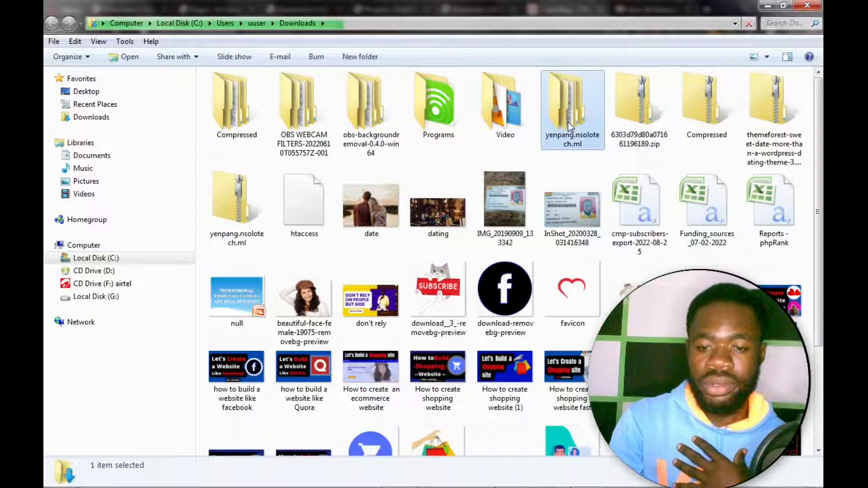
double_click(570, 104)
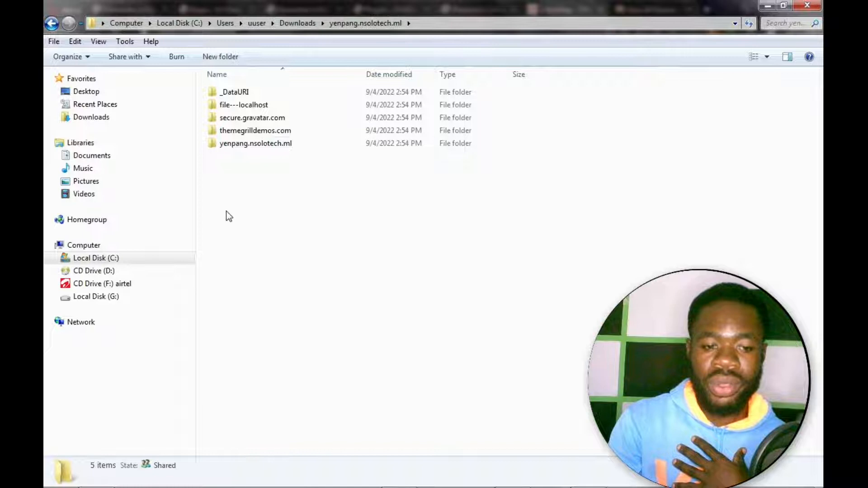
left_click(235, 92)
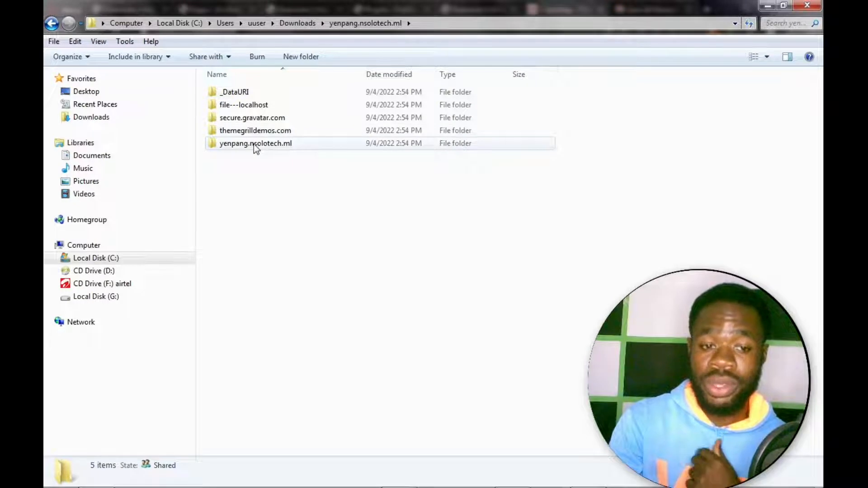
left_click(255, 143)
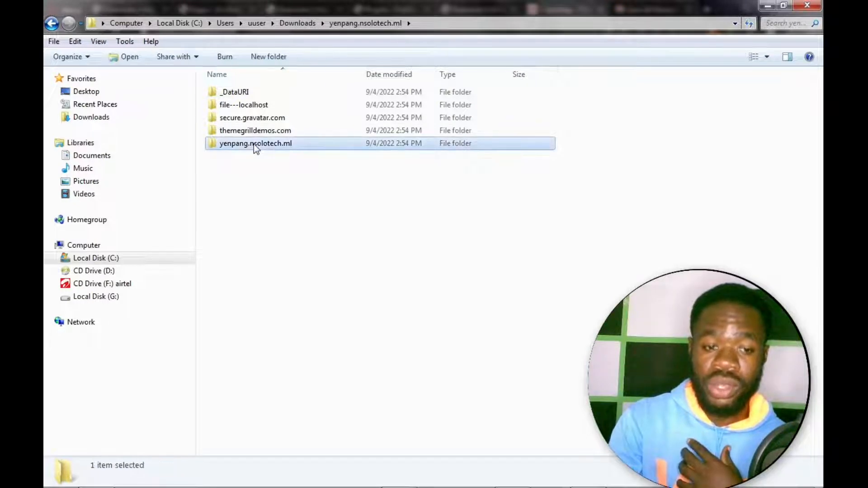
double_click(253, 143)
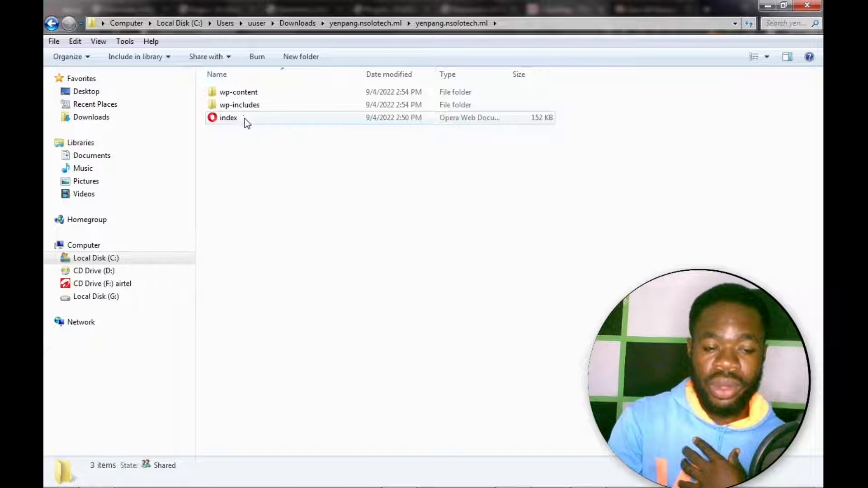
left_click(228, 118)
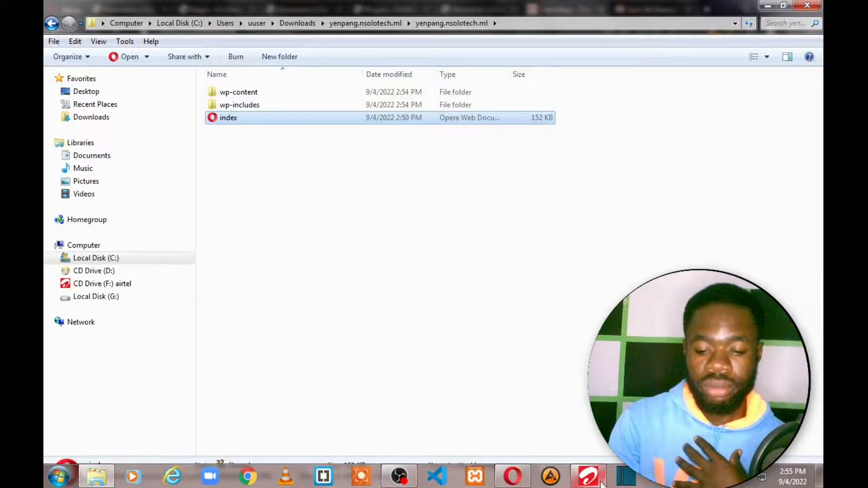
Disconnect the Airtel mobile broadband connection and return to Opera's local index.html
left_click(582, 475)
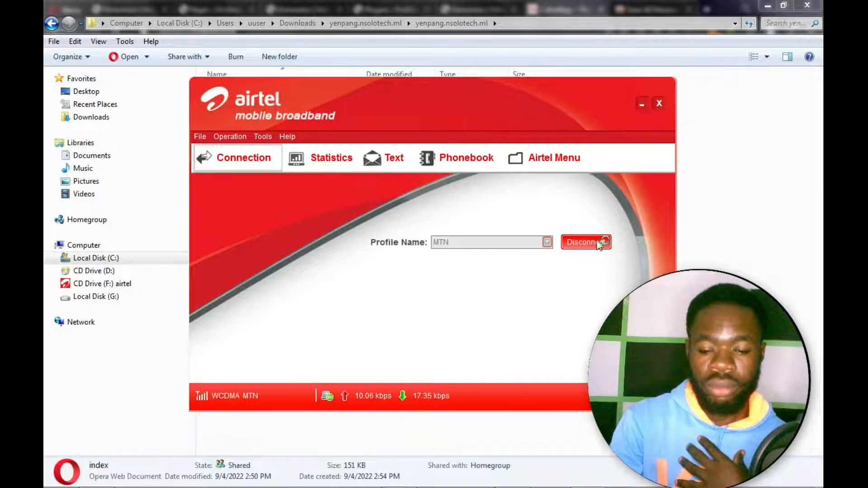
left_click(586, 243)
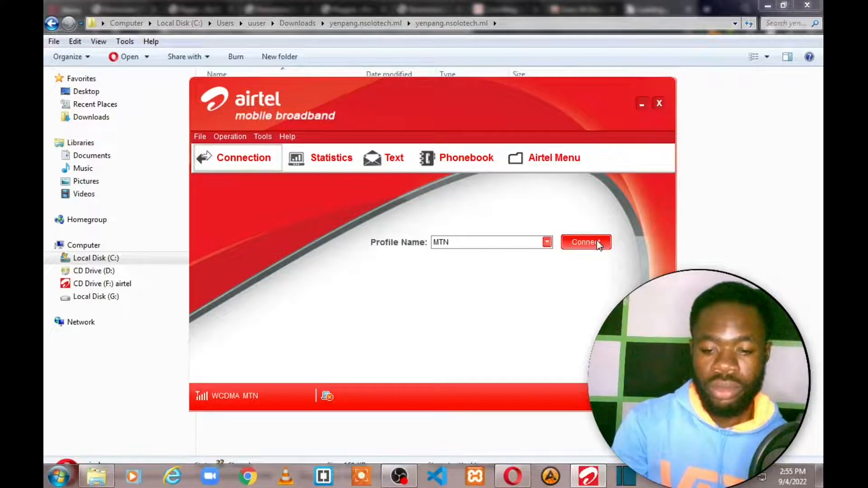
mouse_move(575, 308)
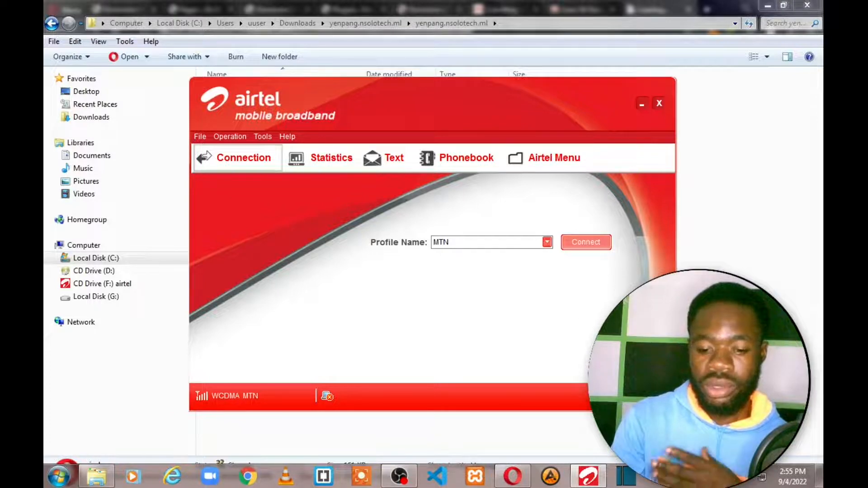
left_click(658, 103)
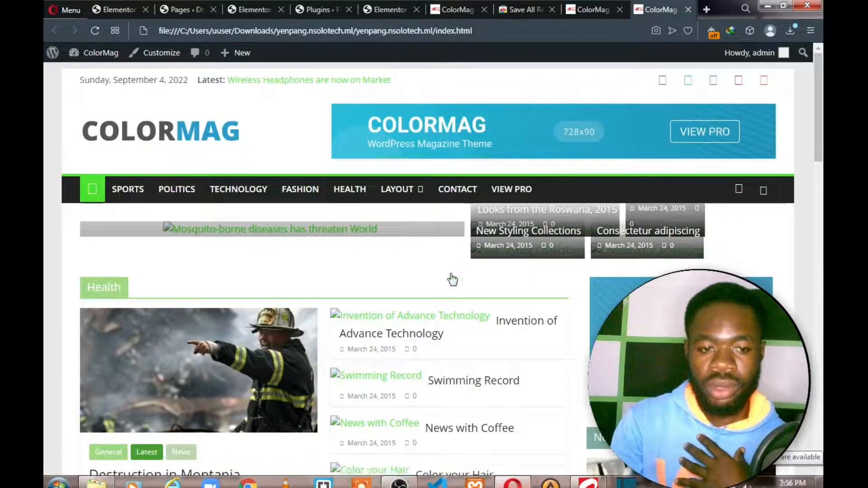
scroll("down", 3)
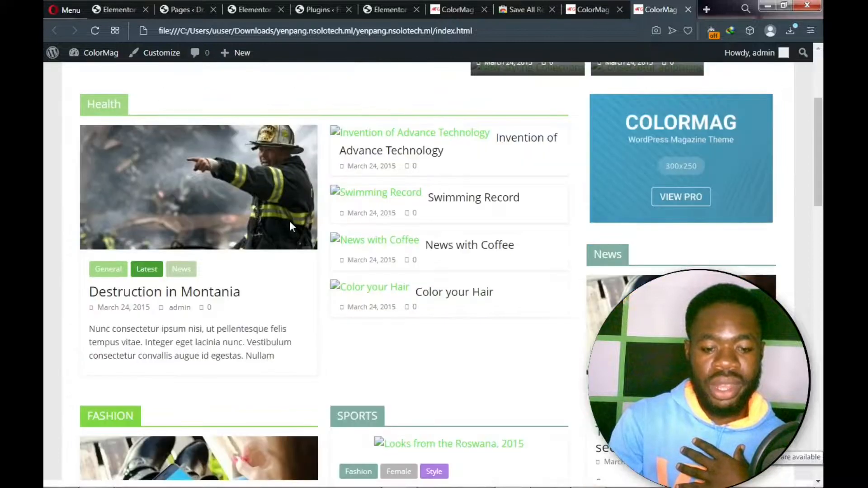
scroll("down", 3)
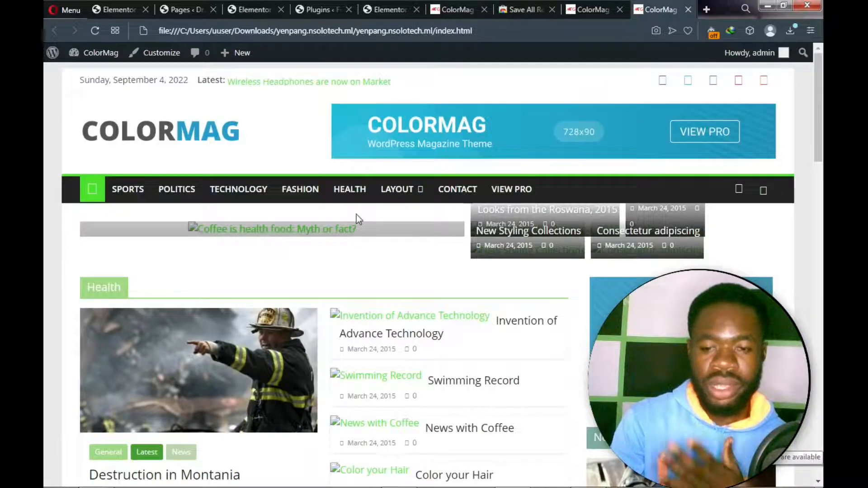
scroll("down", 3)
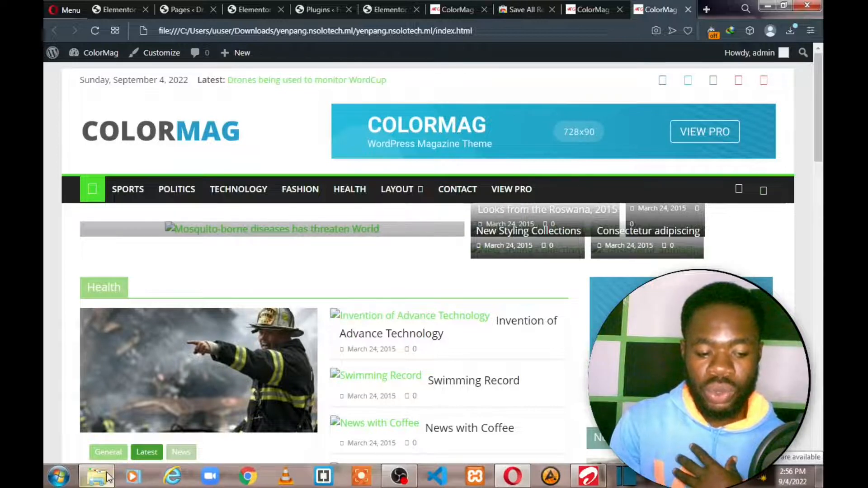
In the site folder, open wp-content, look inside plugins and return to wp-content
left_click(90, 474)
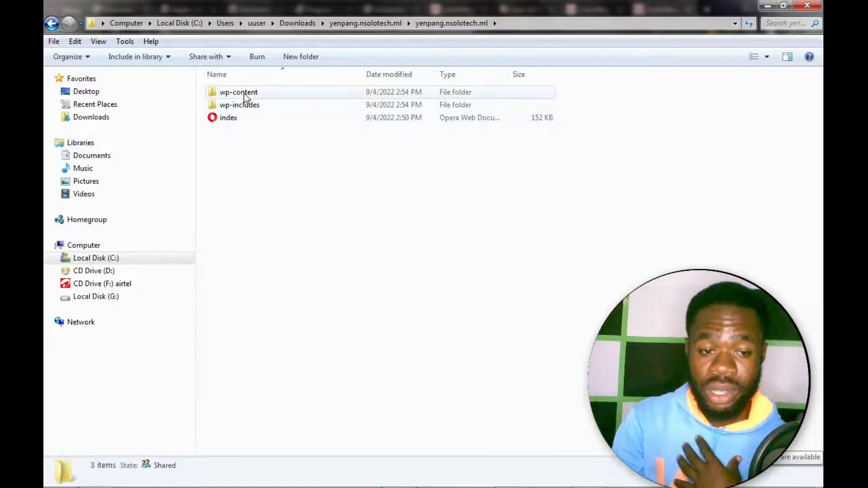
mouse_move(235, 95)
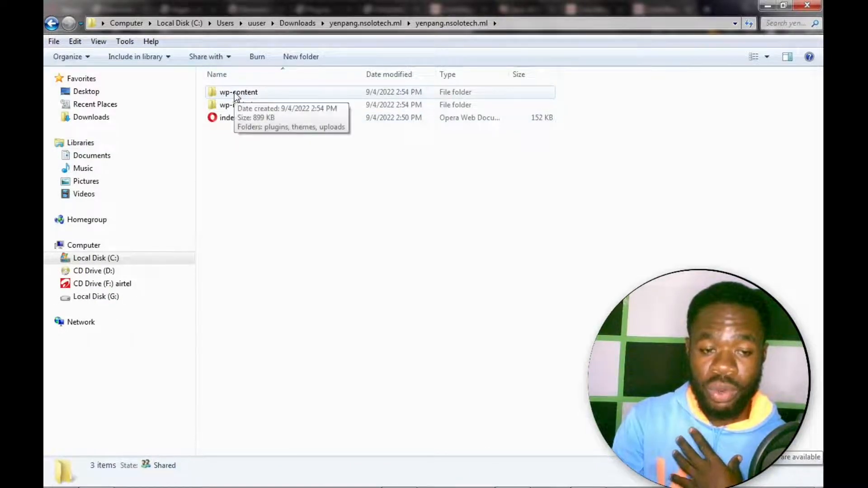
mouse_move(233, 110)
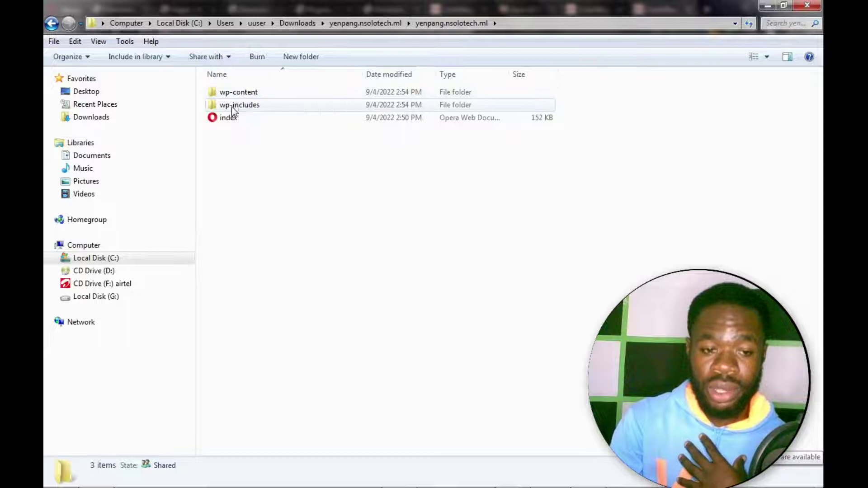
mouse_move(233, 105)
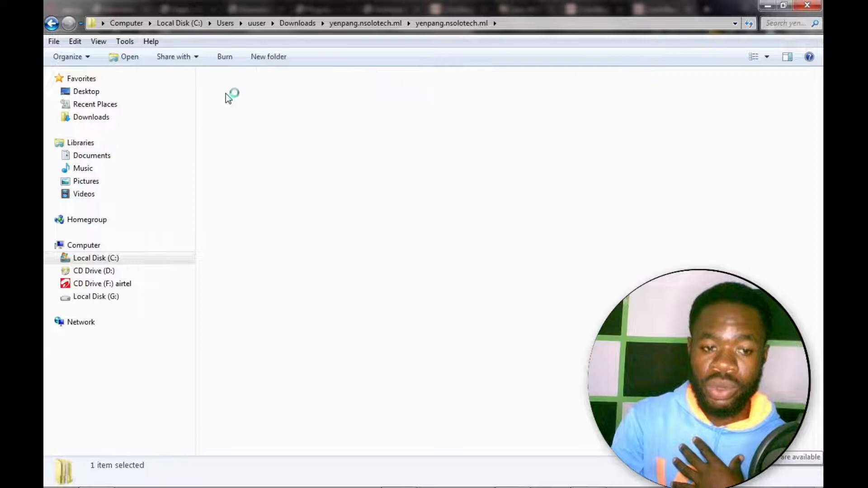
double_click(230, 95)
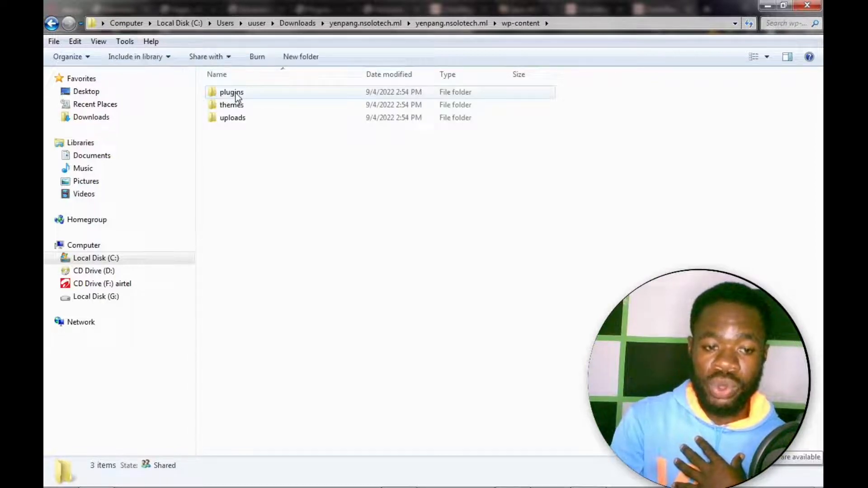
left_click(231, 93)
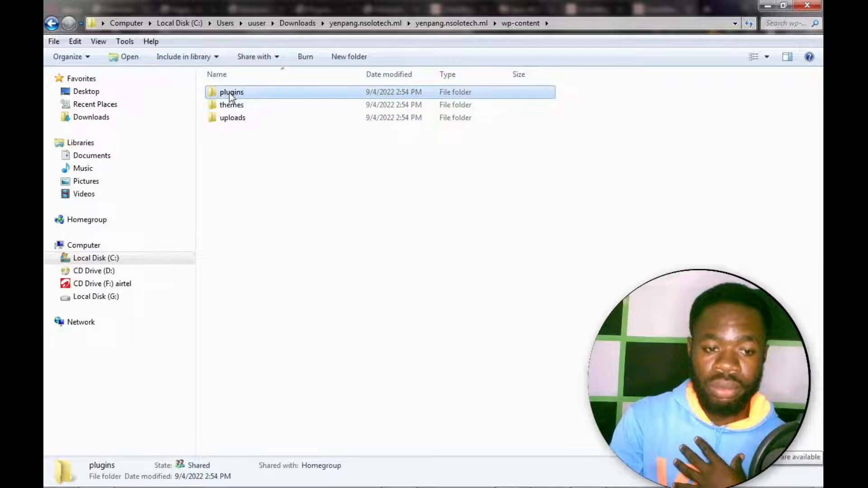
double_click(231, 93)
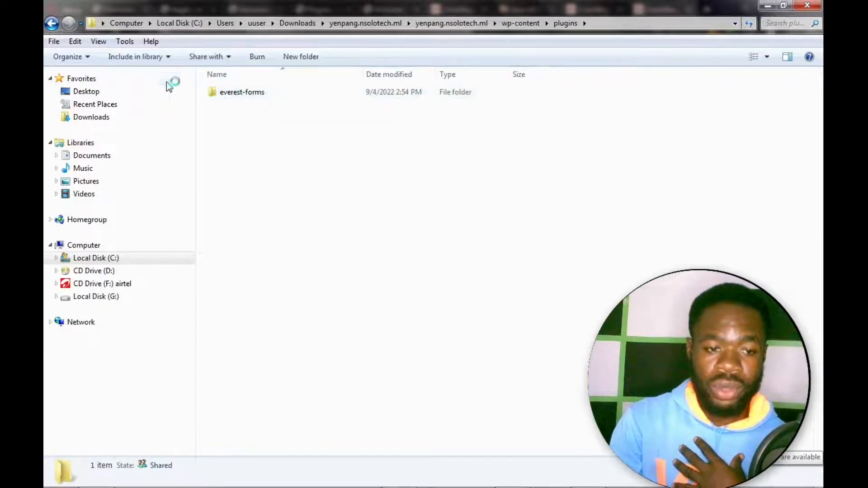
left_click(50, 23)
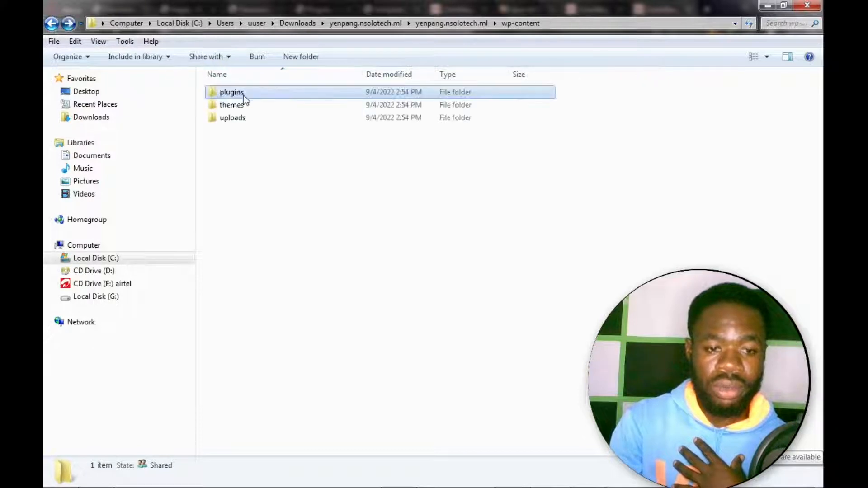
Look inside the themes and uploads folders, returning to wp-content
left_click(232, 105)
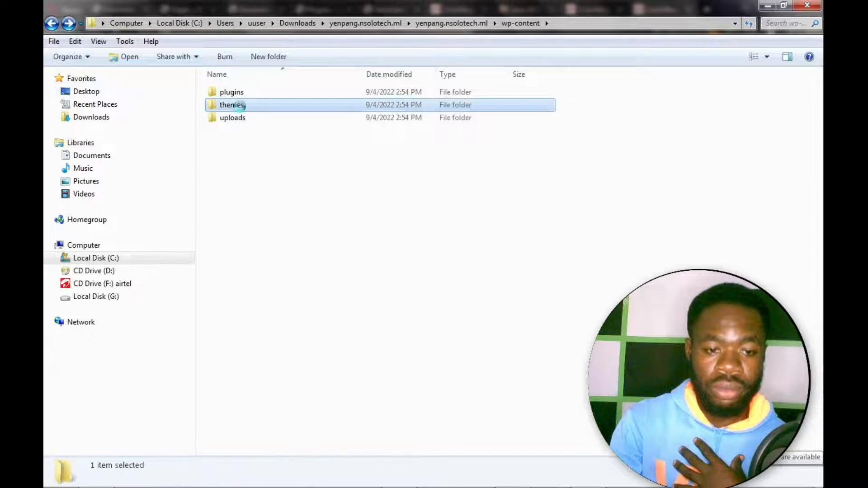
double_click(232, 105)
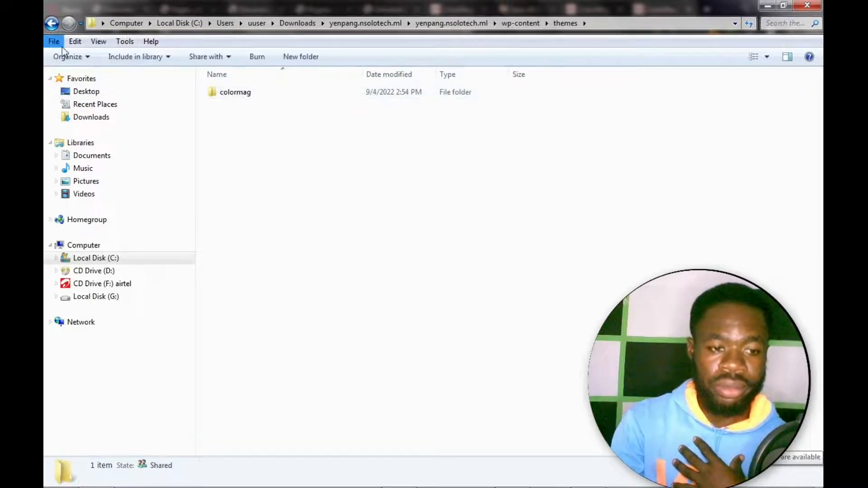
mouse_move(50, 25)
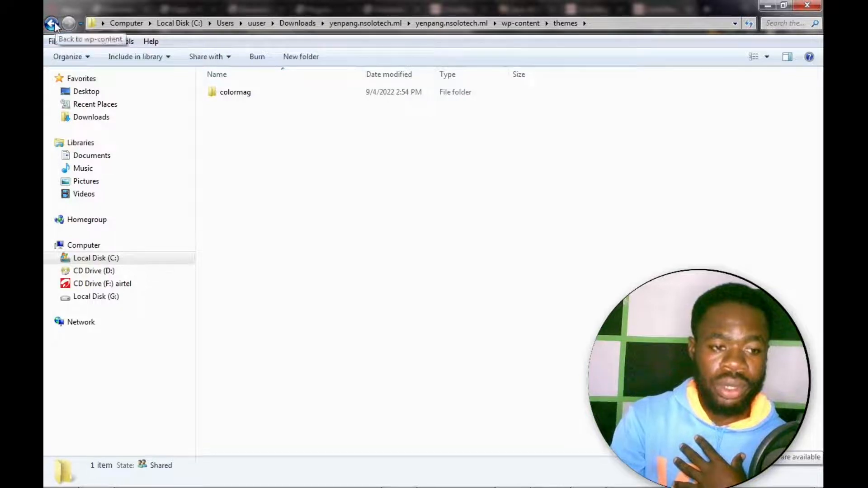
left_click(54, 24)
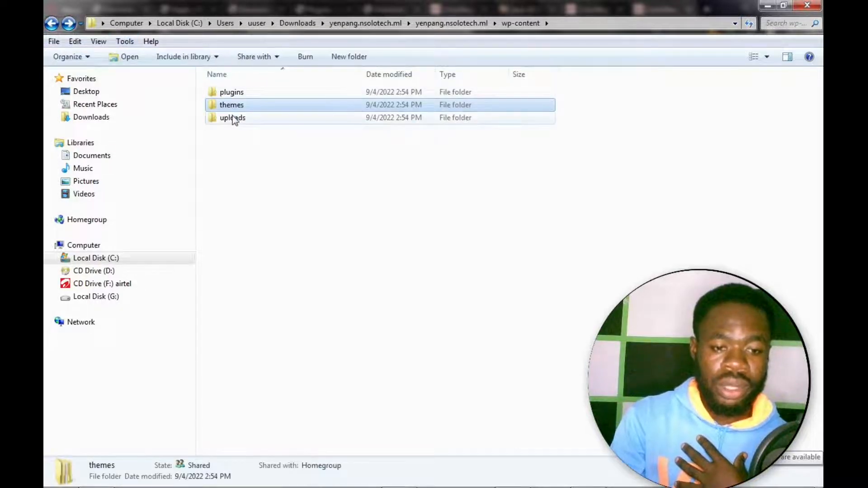
double_click(232, 118)
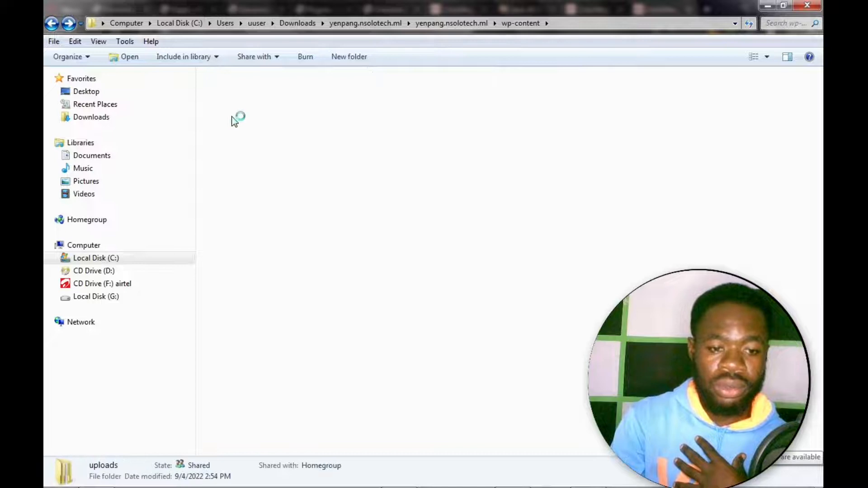
double_click(103, 465)
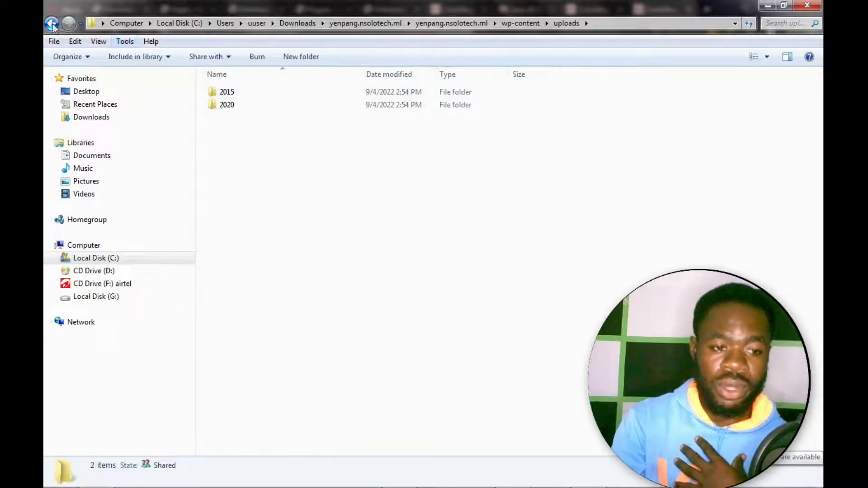
left_click(52, 23)
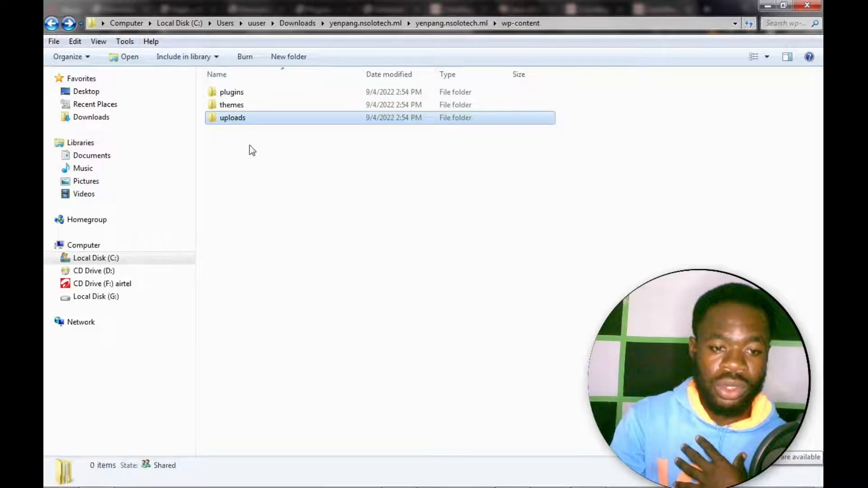
left_click(233, 118)
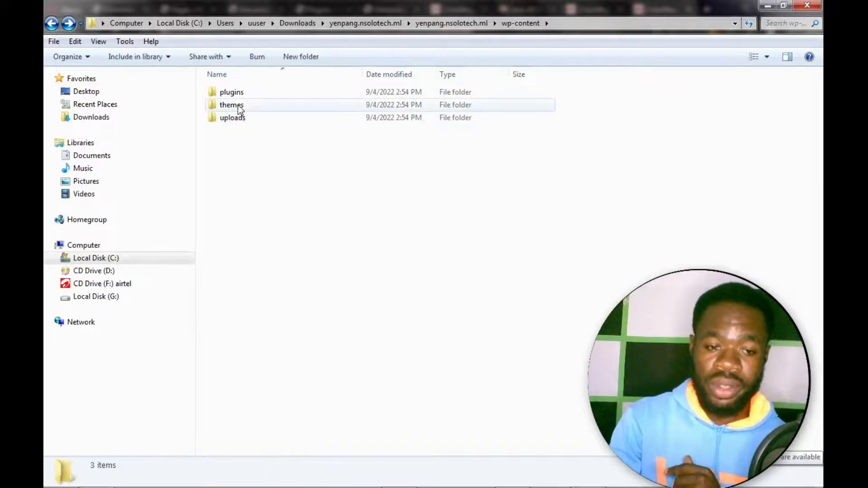
Open themes then the colormag theme folder, then go back to wp-content
left_click(232, 105)
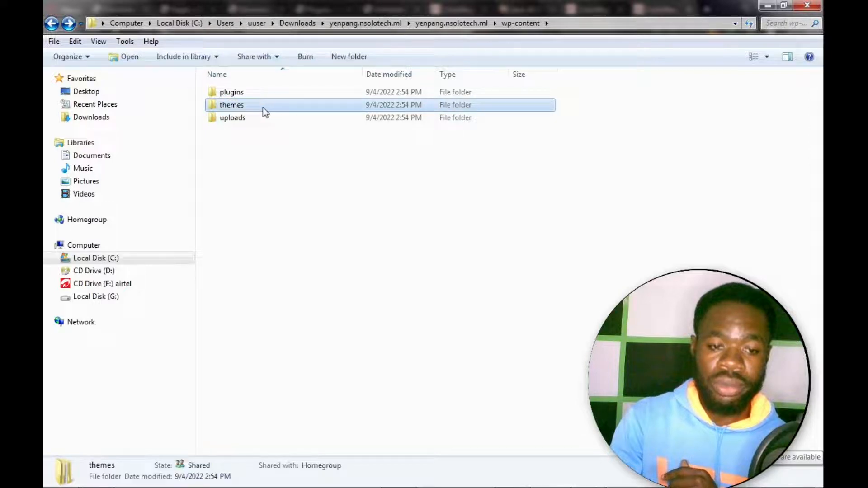
double_click(230, 105)
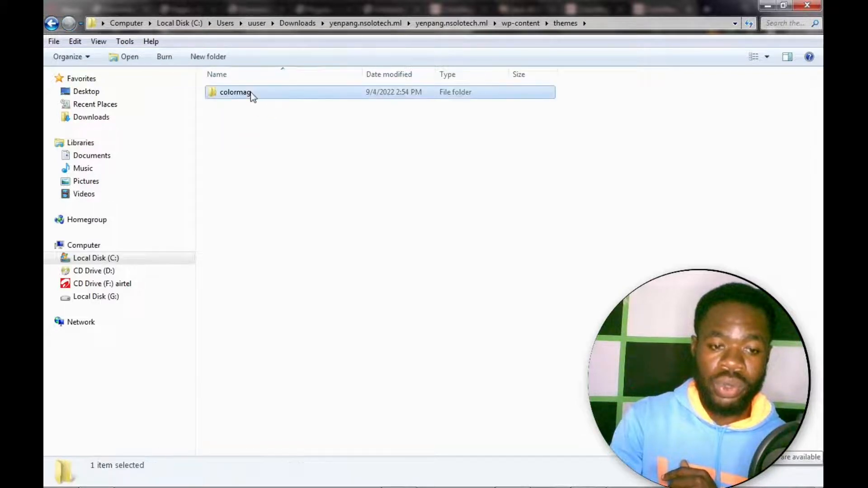
double_click(235, 93)
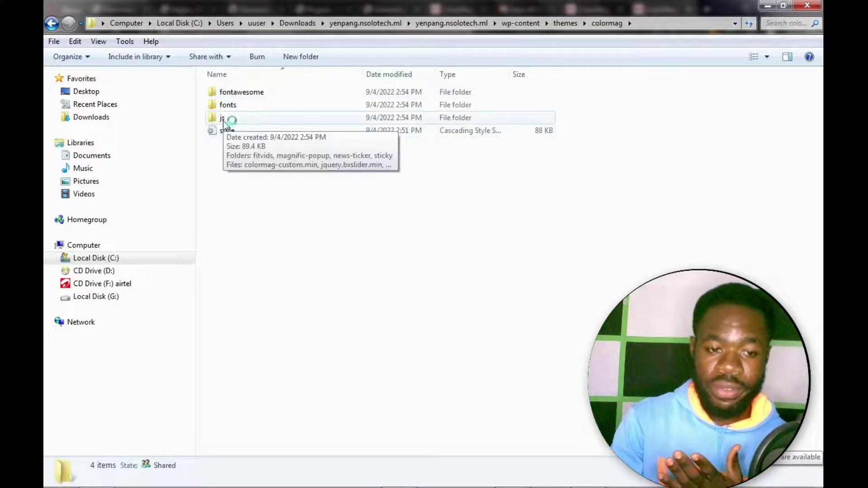
mouse_move(229, 108)
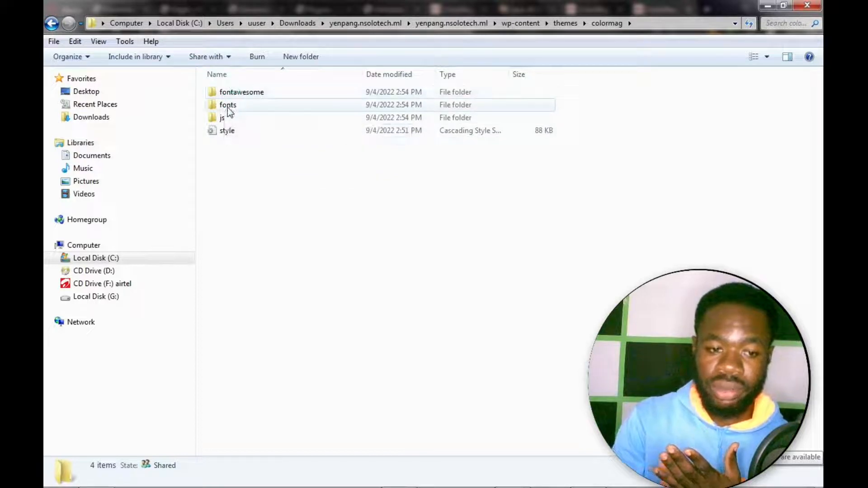
mouse_move(245, 98)
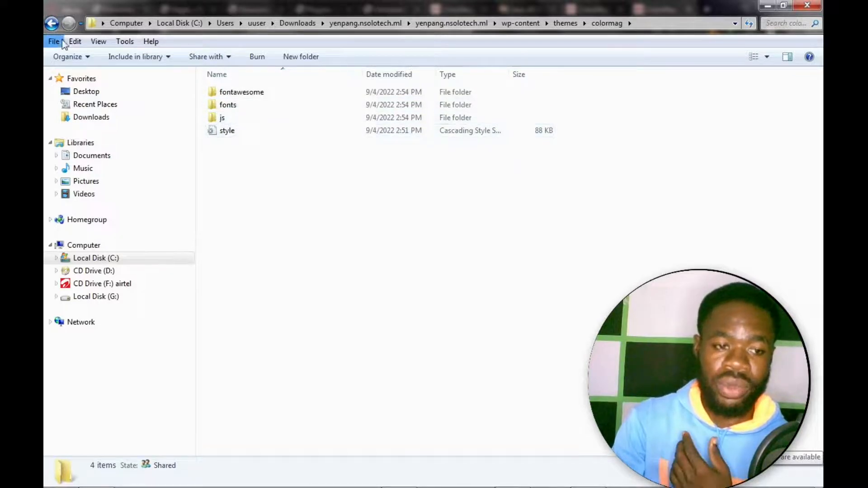
left_click(52, 24)
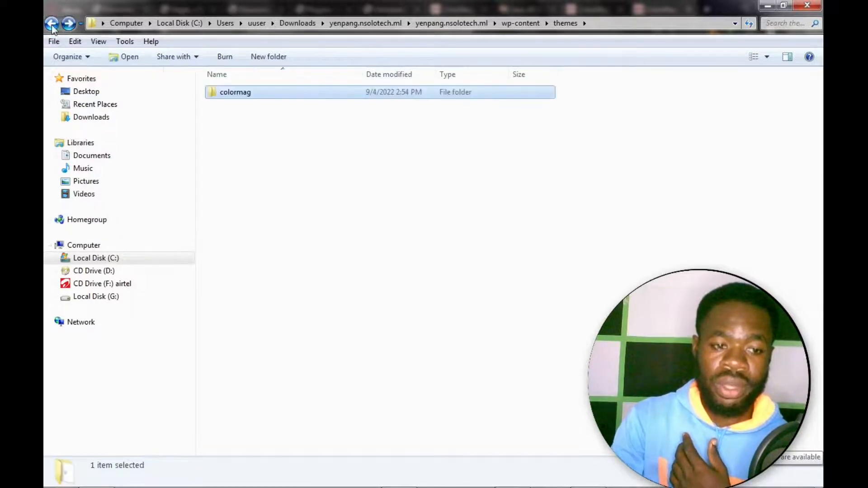
left_click(54, 23)
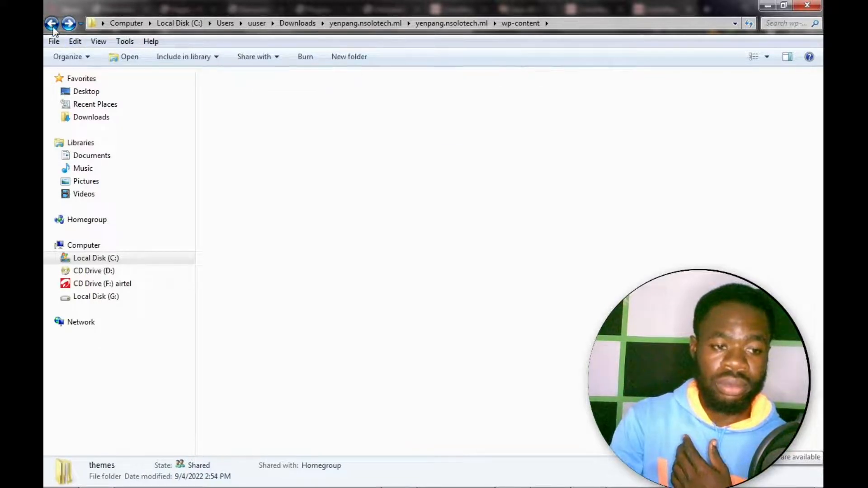
Back in the site root, open index with Opera Internet Browser via the Open dropdown
left_click(53, 24)
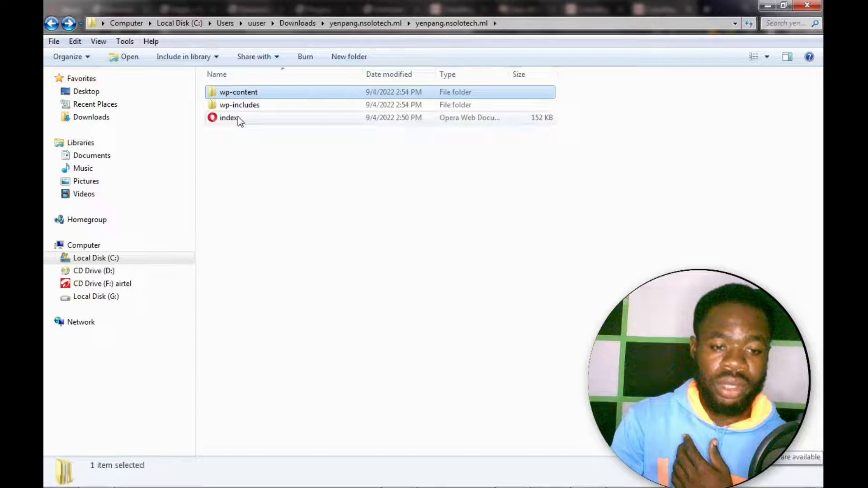
left_click(227, 117)
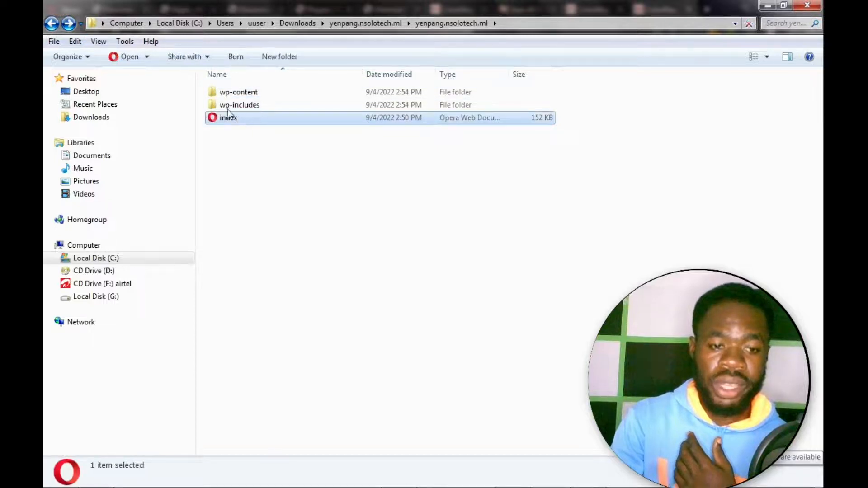
left_click(147, 56)
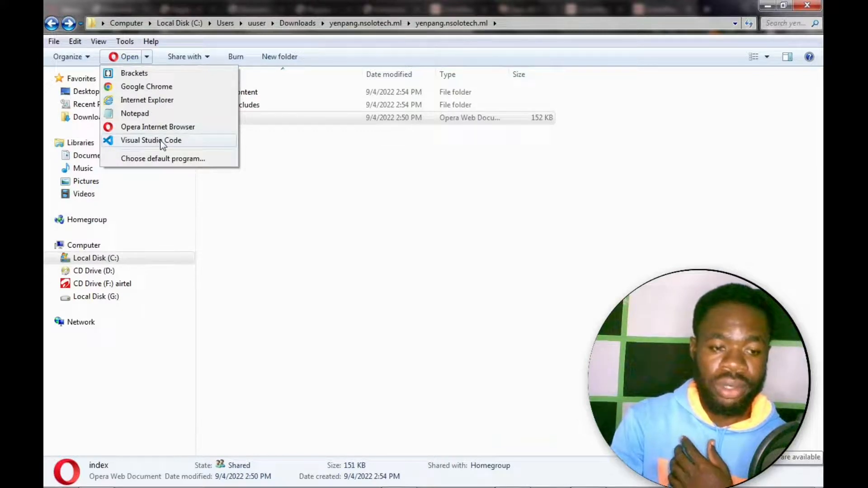
left_click(151, 140)
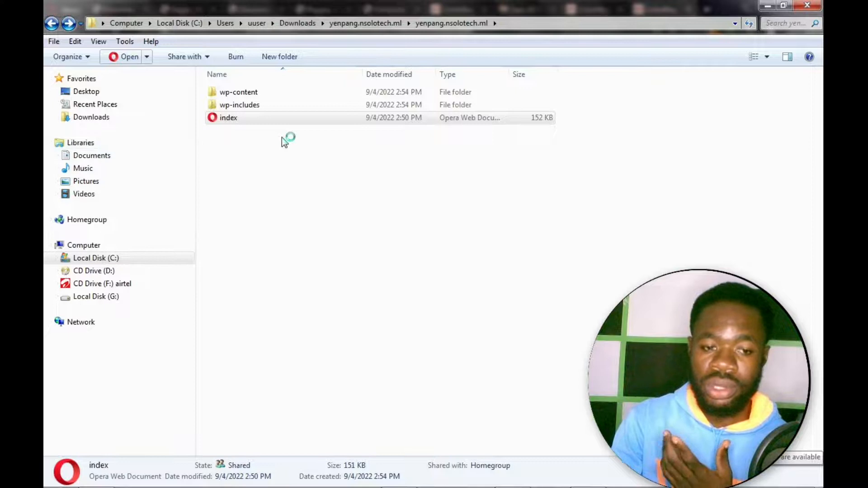
mouse_move(364, 154)
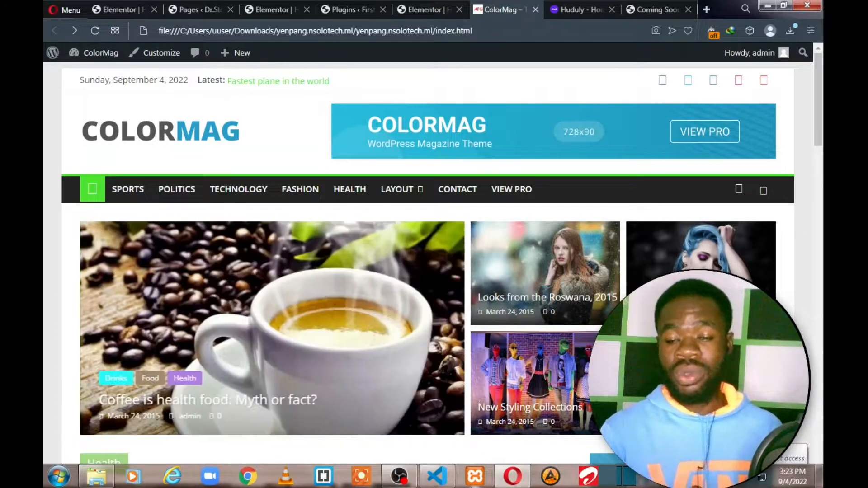
Switch to the Huduly tab and scroll through its gig listings
left_click(579, 9)
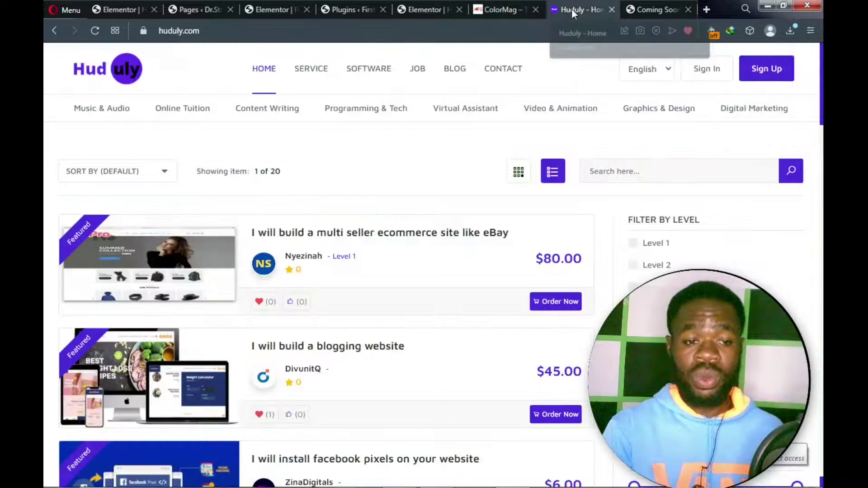
mouse_move(422, 161)
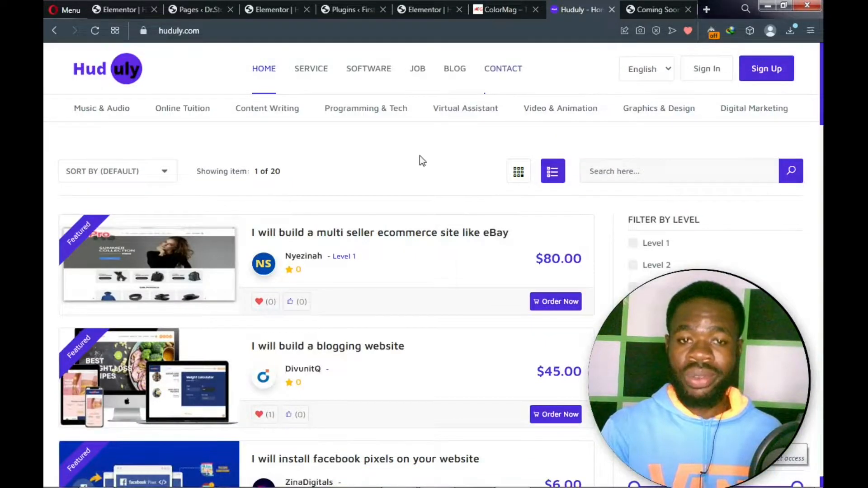
scroll("down", 3)
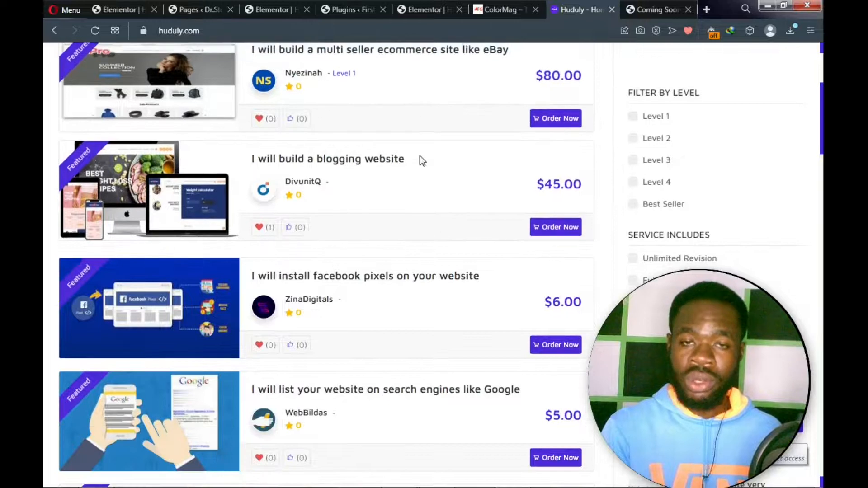
scroll("down", 3)
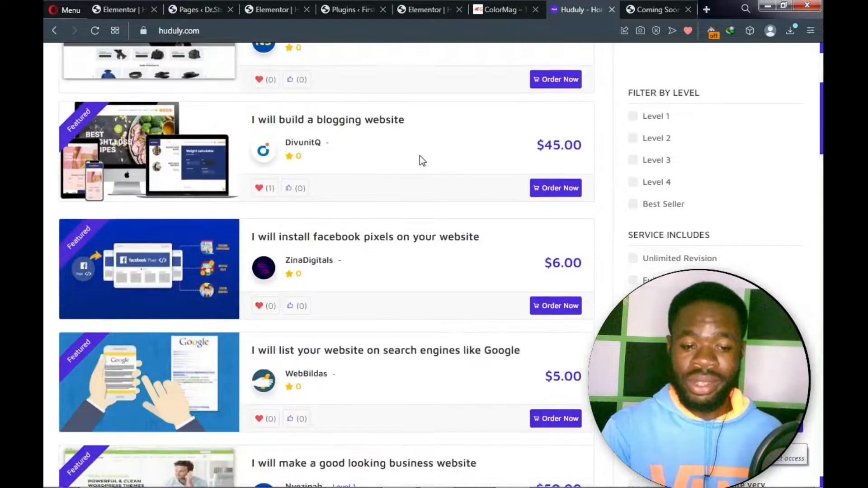
scroll("down", 3)
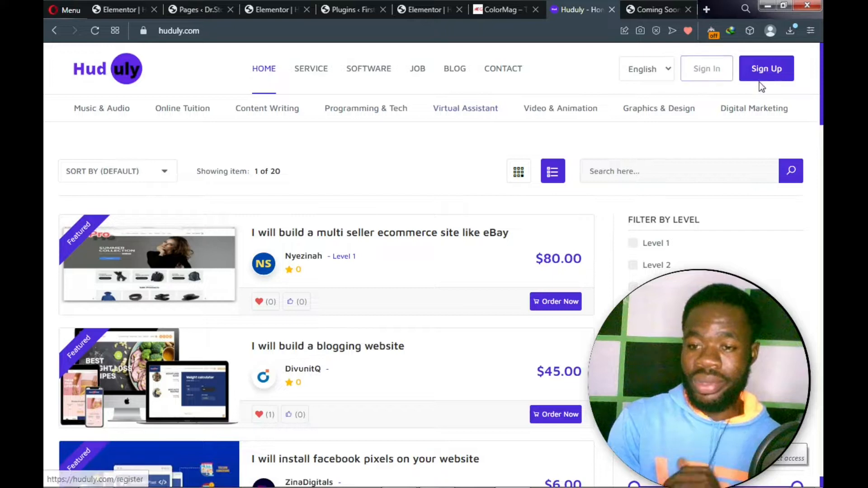
mouse_move(483, 190)
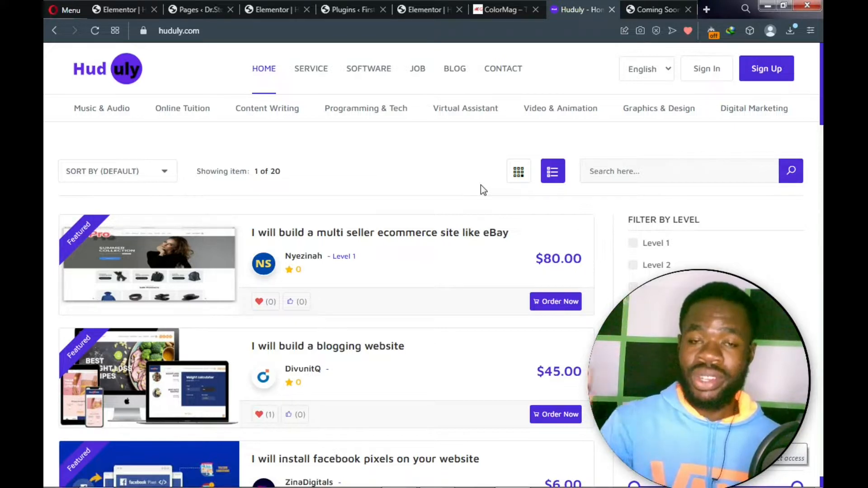
mouse_move(554, 52)
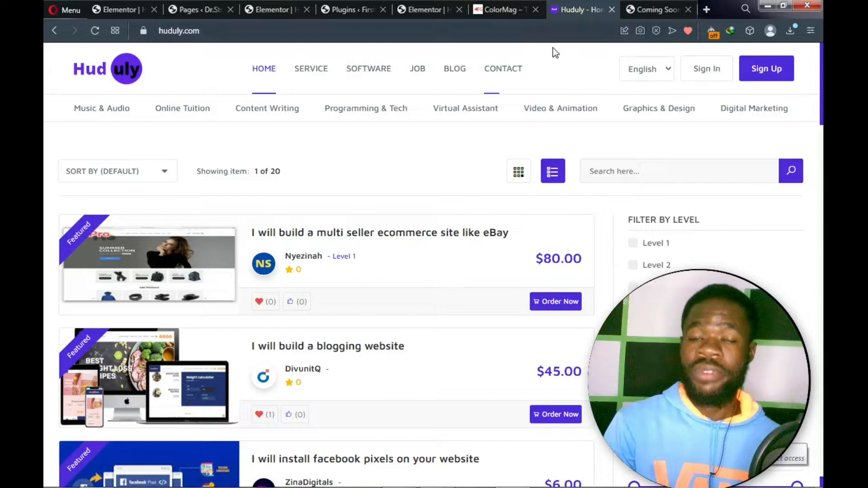
Switch to the Coming Soon tab showing dash.nsolotech.ml
left_click(657, 9)
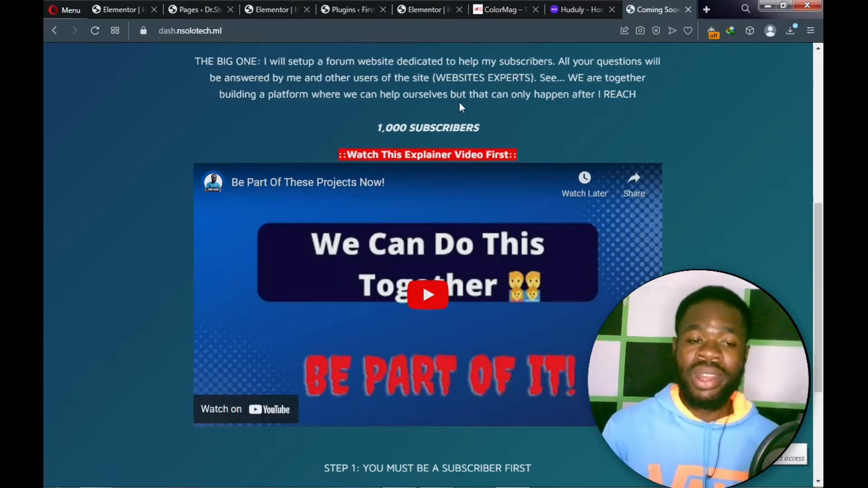
mouse_move(408, 334)
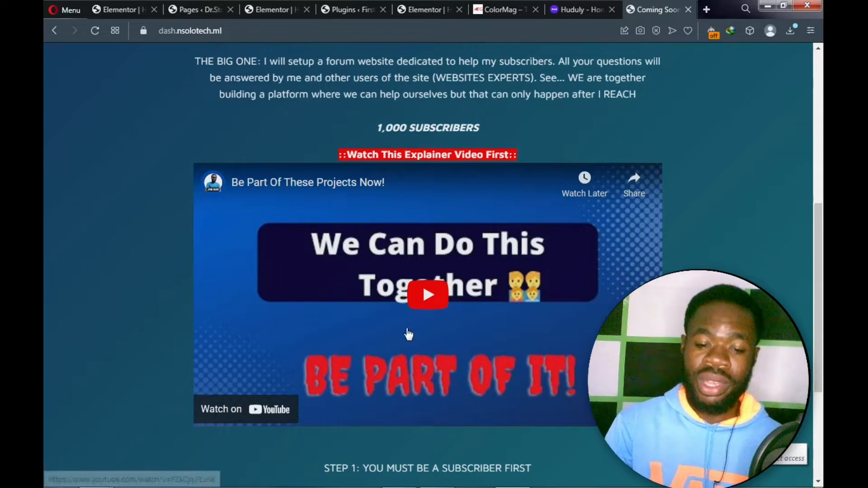